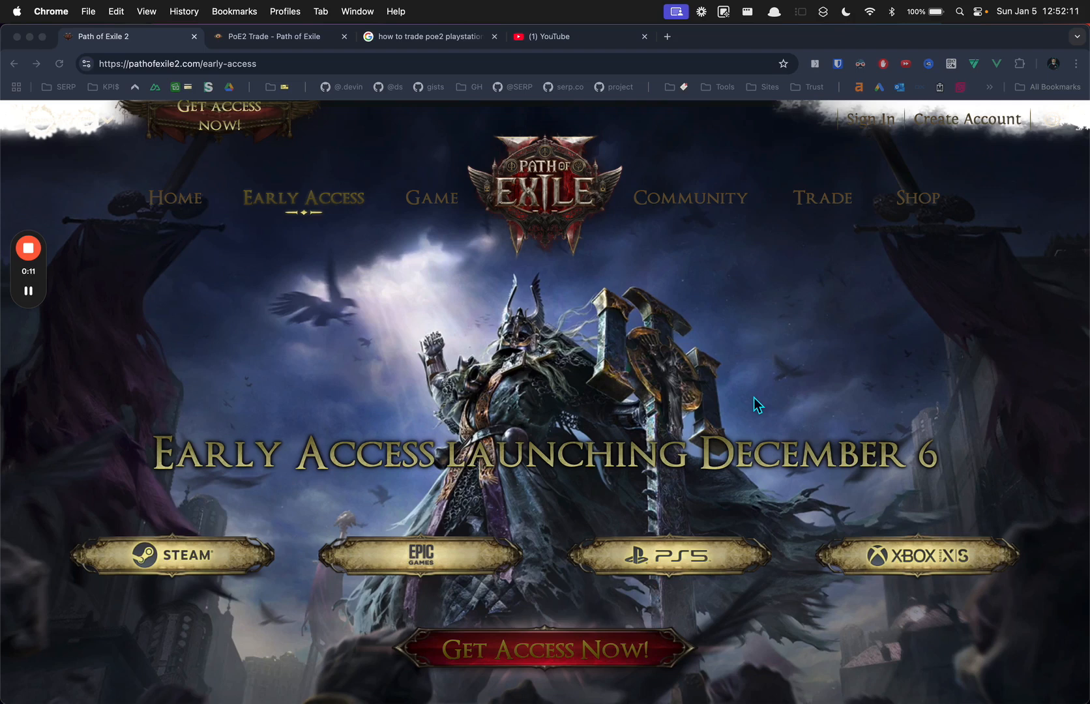
mouse_move(411, 224)
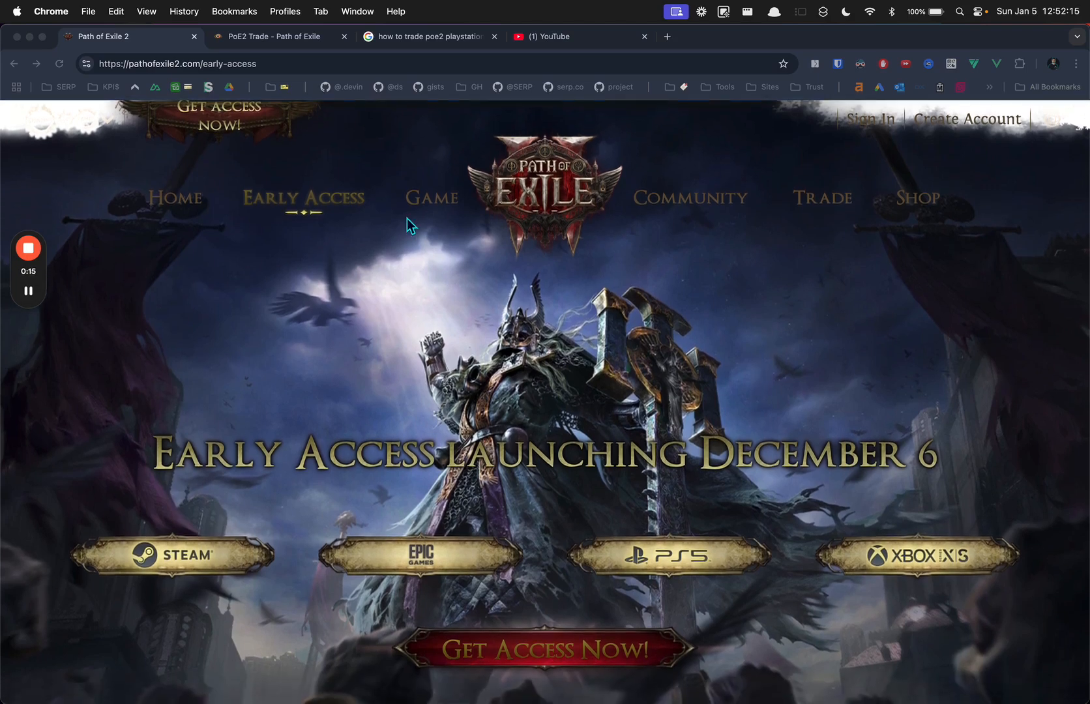
Switch from the game launch page to the Path of Exile 2 trade site.
left_click(236, 64)
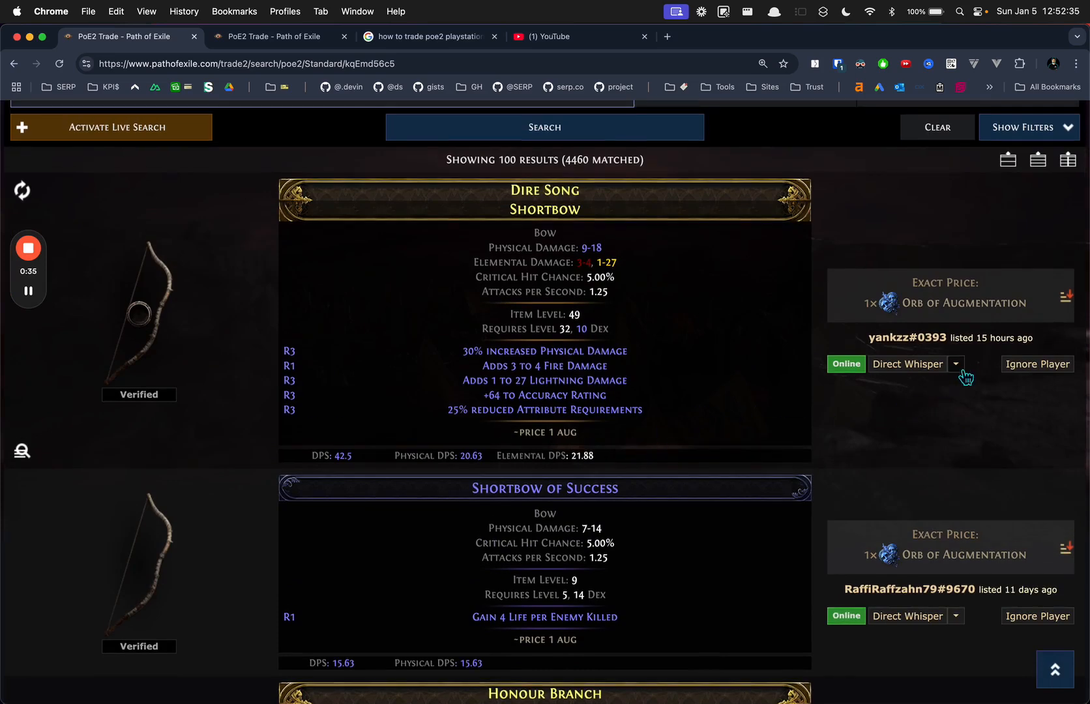
mouse_move(933, 381)
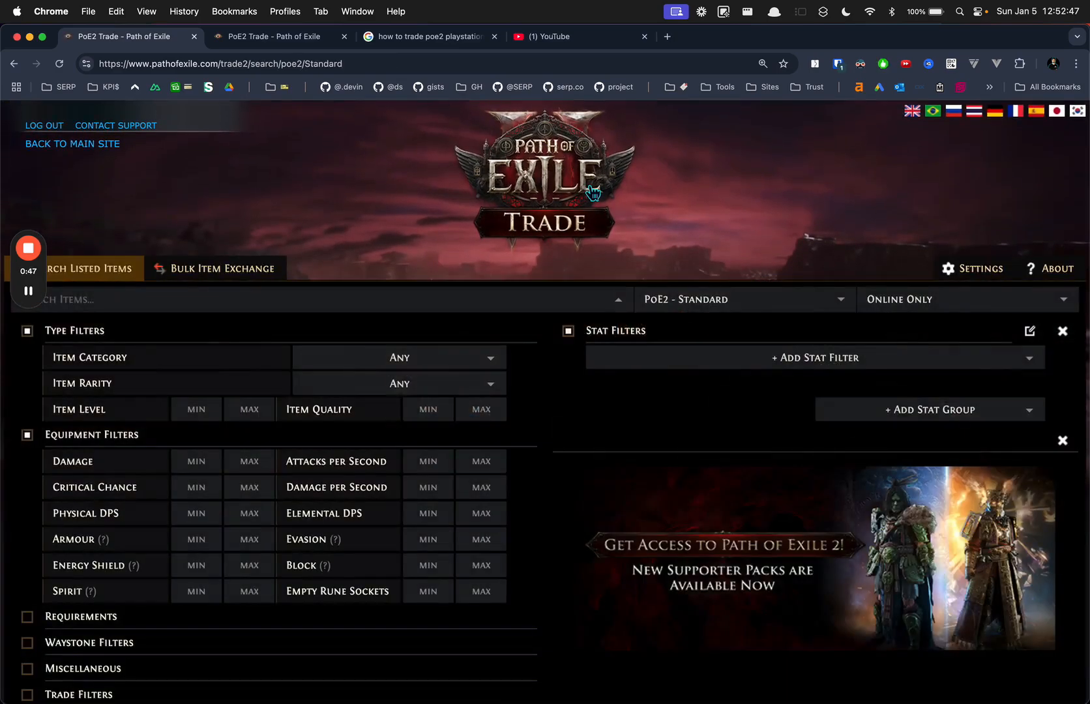
left_click(666, 35)
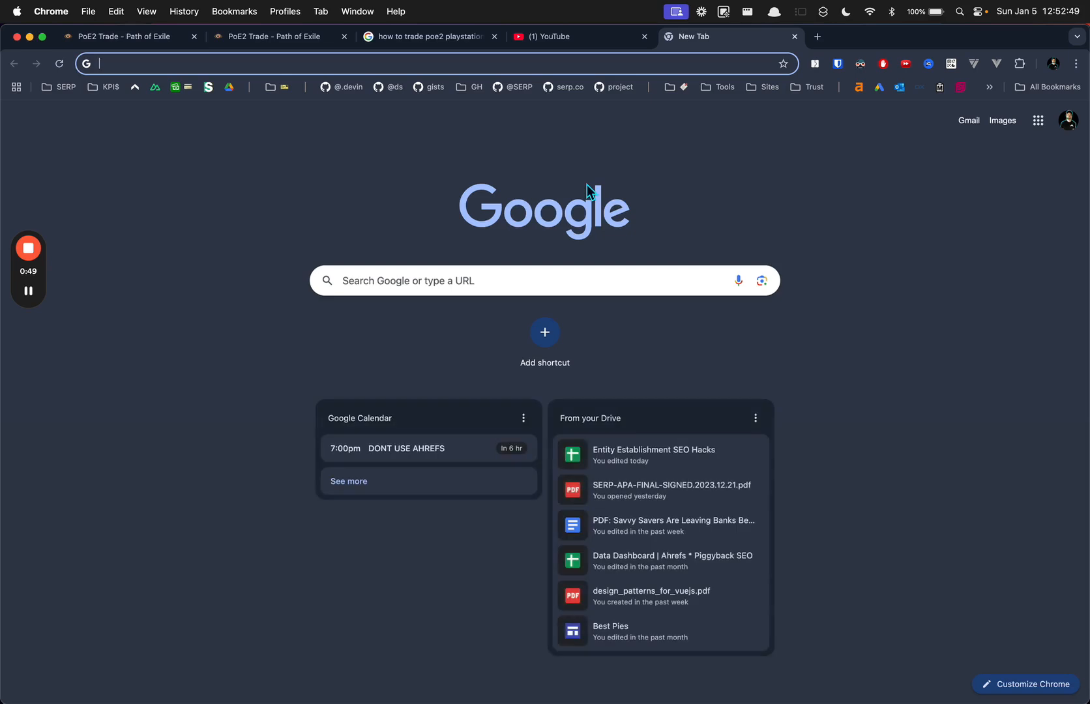
type("https://playstation.com")
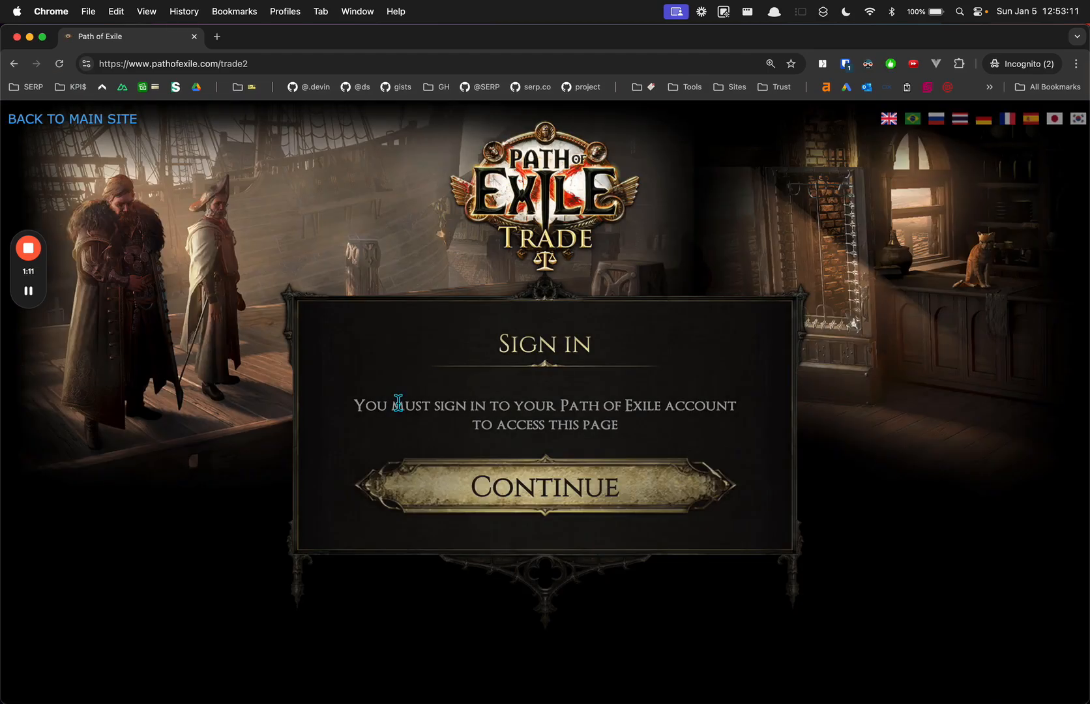
Continue past the sign-in prompt and look over the account login form.
left_click(543, 487)
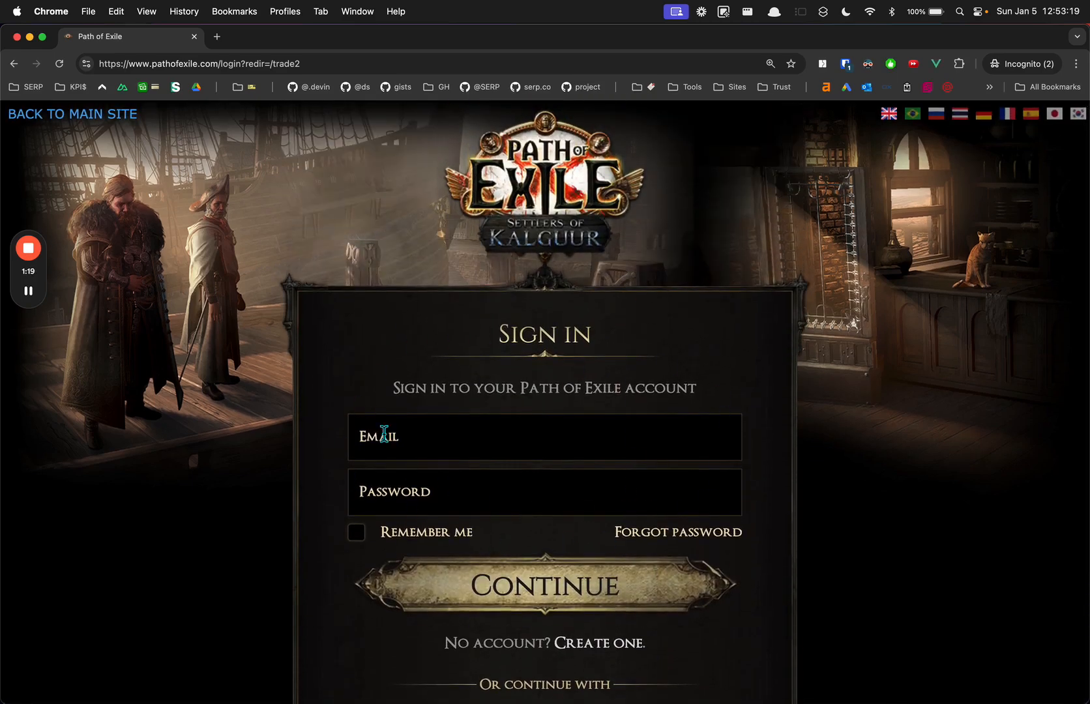
mouse_move(555, 364)
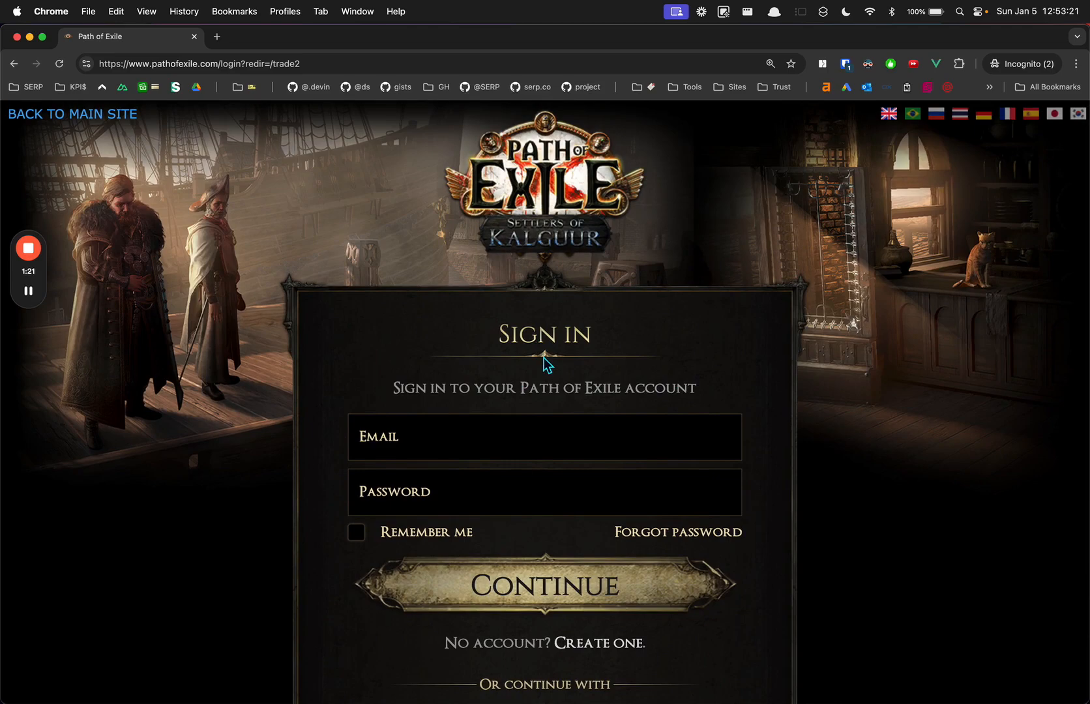
scroll("down", 3)
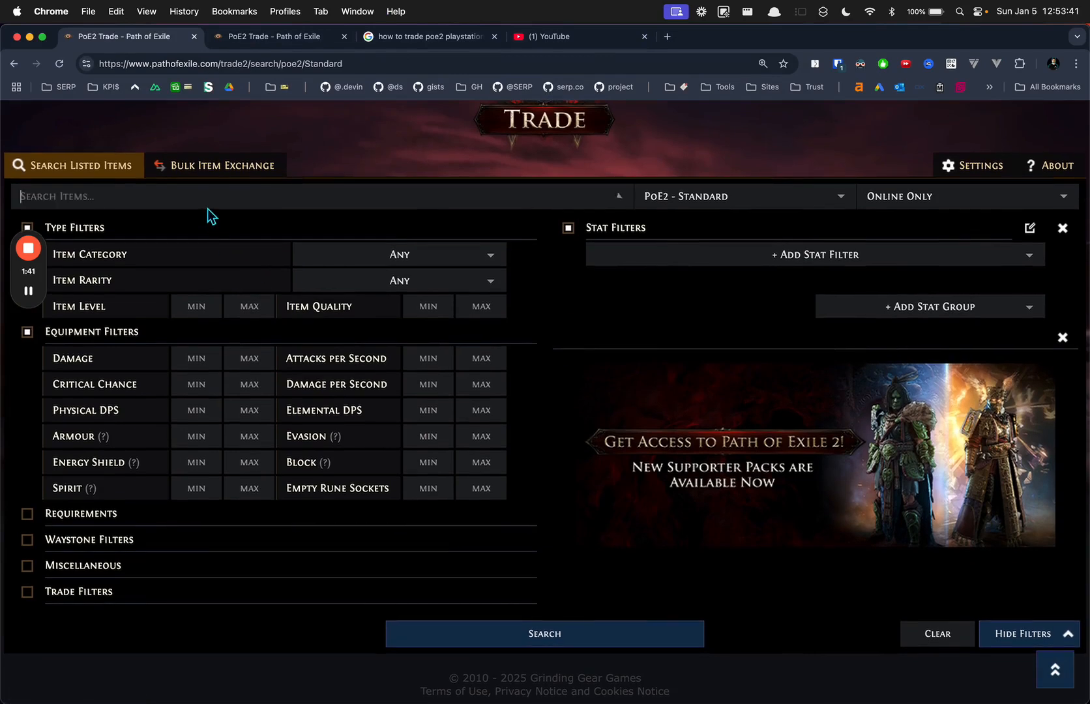
Search for Expert Serpentscale Coat and Direct Whisper the first listing's seller.
type("Expert Serpentscale Coat")
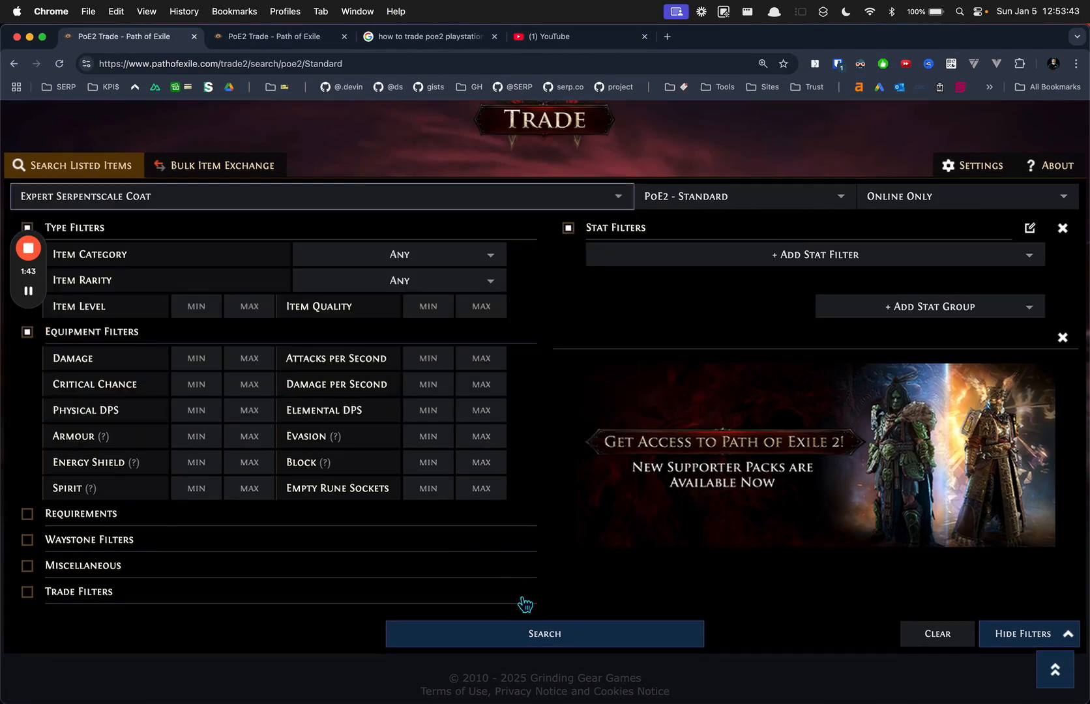
left_click(544, 633)
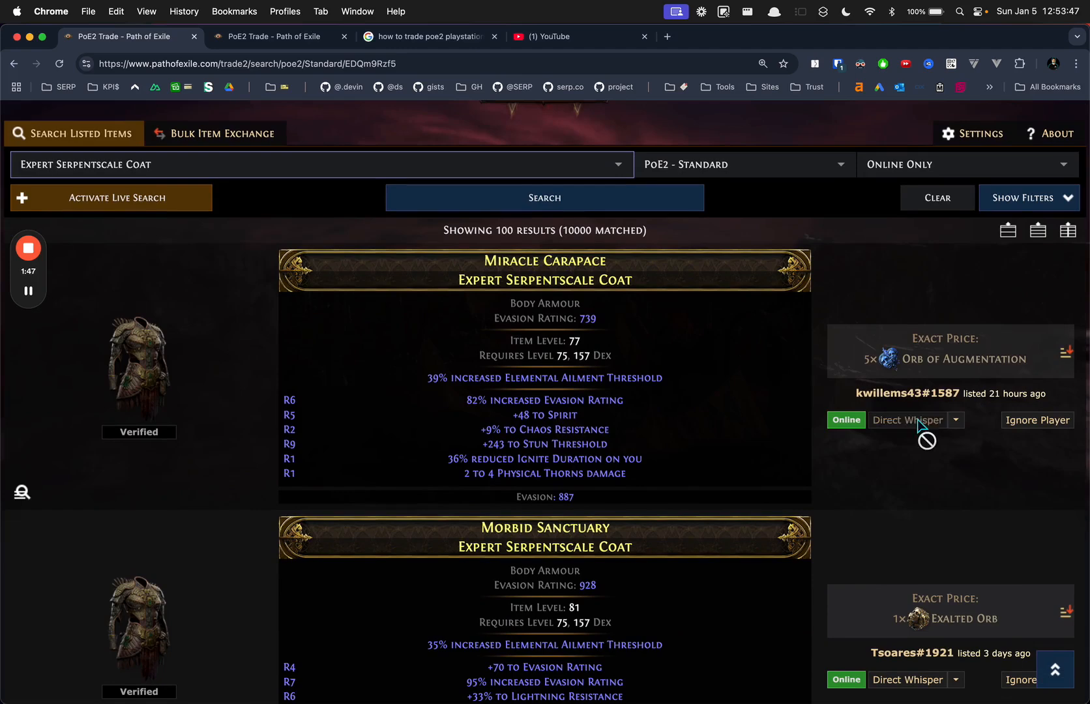
left_click(907, 419)
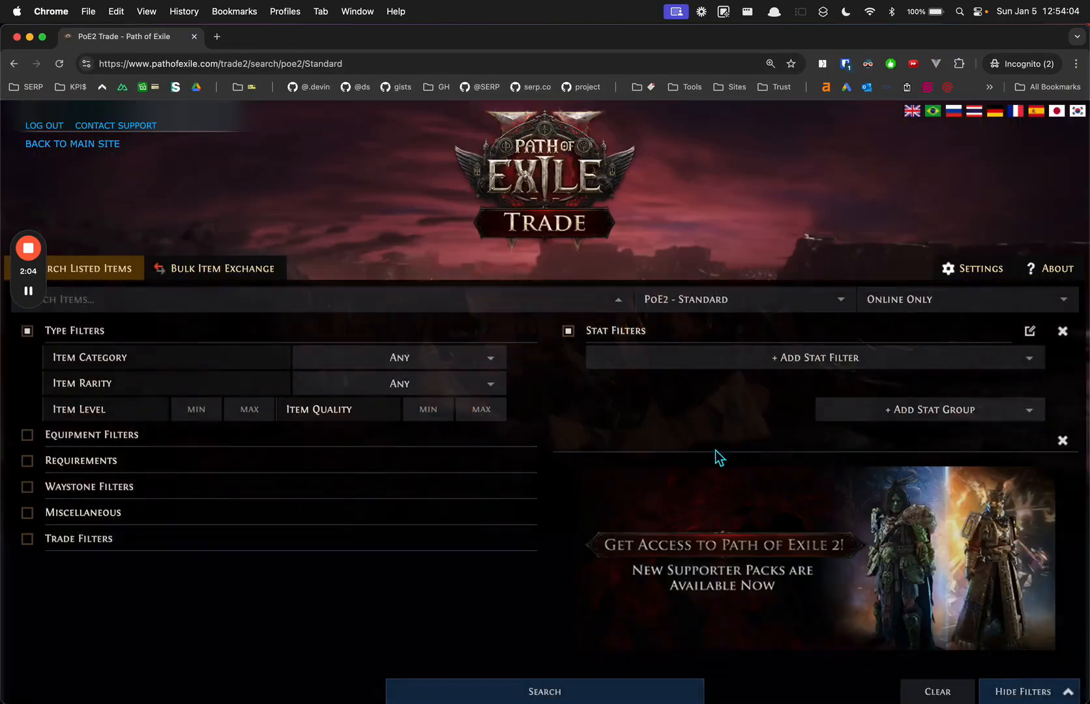
Search 'bow' and choose Crude Bow from the matching item types.
type("bow")
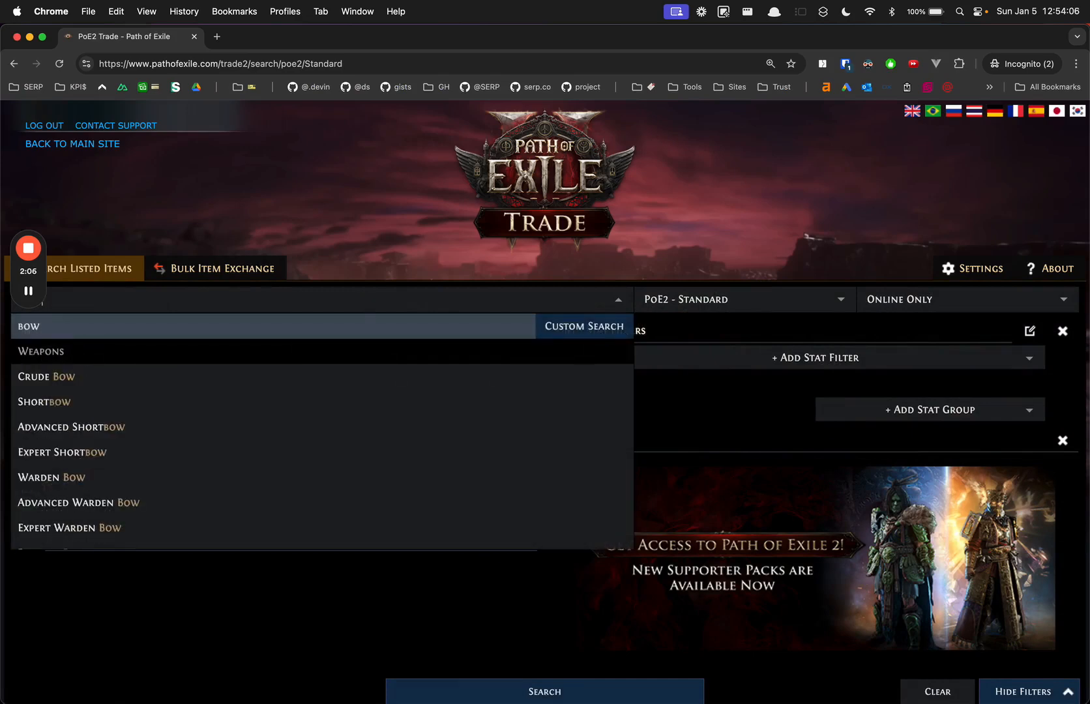
left_click(47, 375)
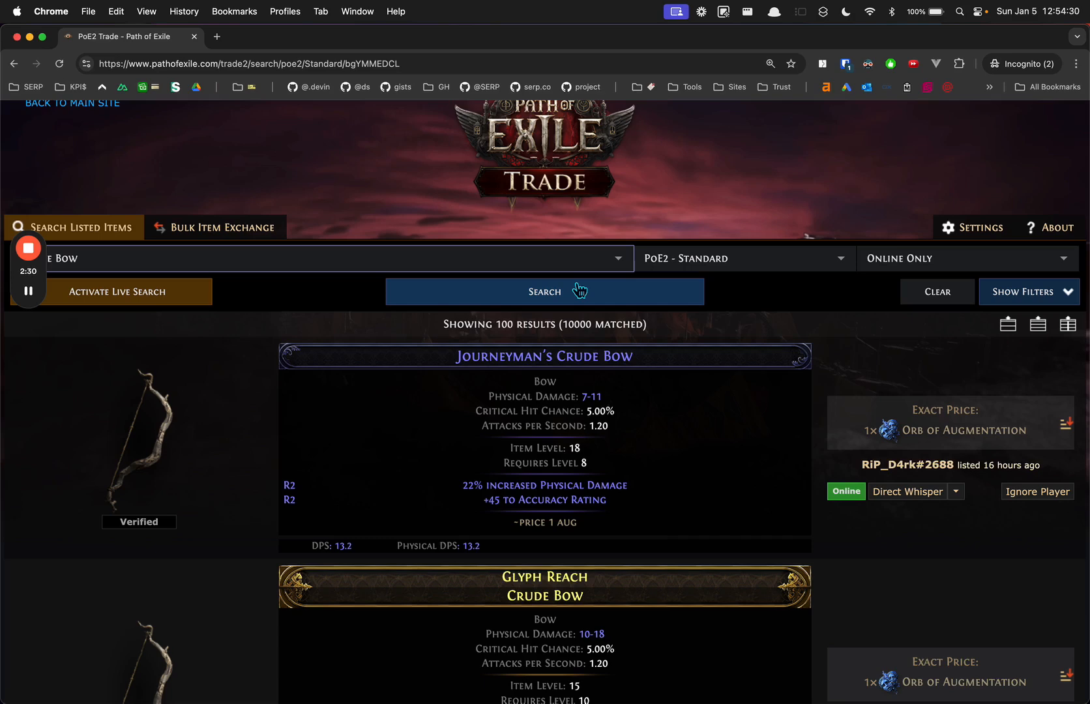
mouse_move(586, 205)
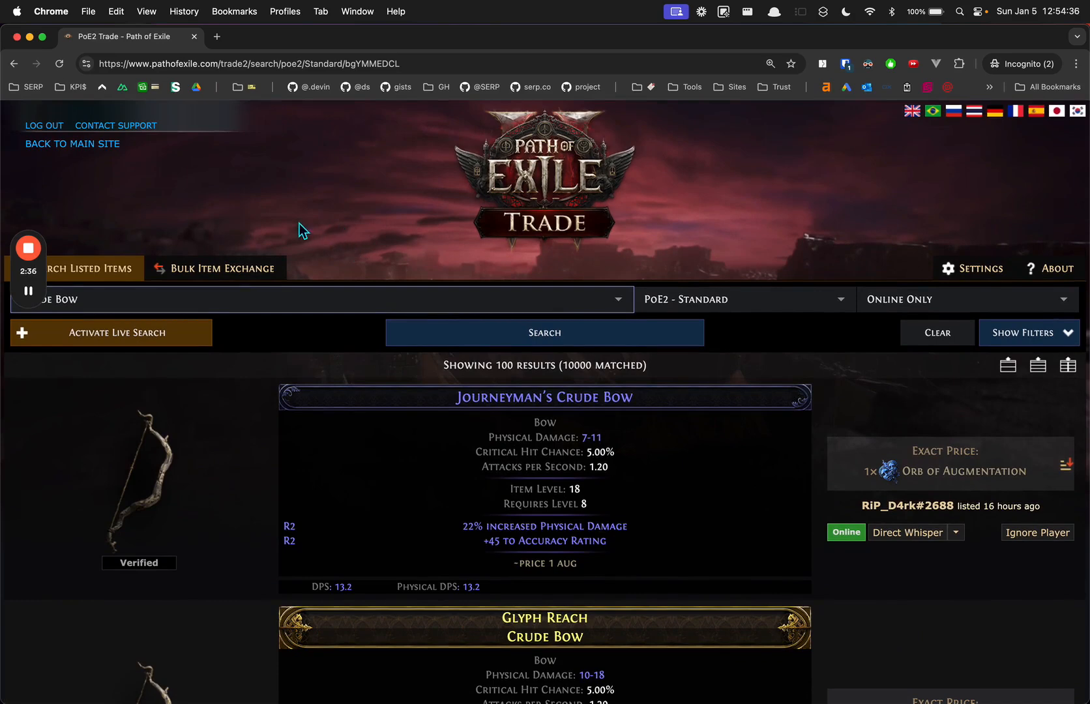
mouse_move(258, 224)
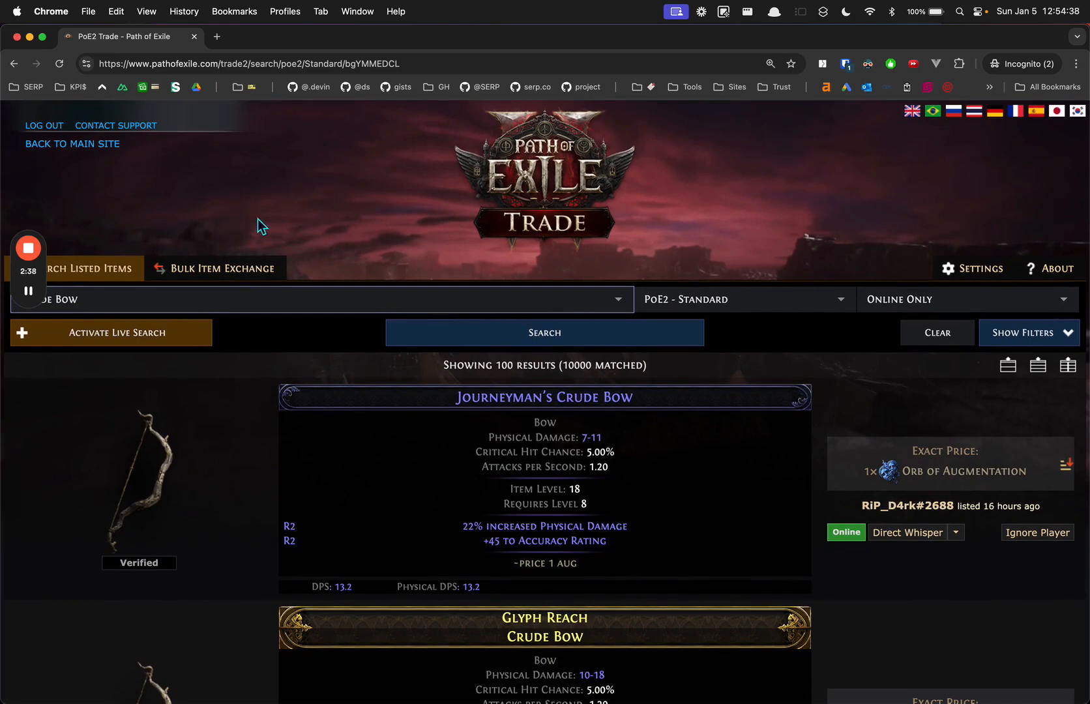